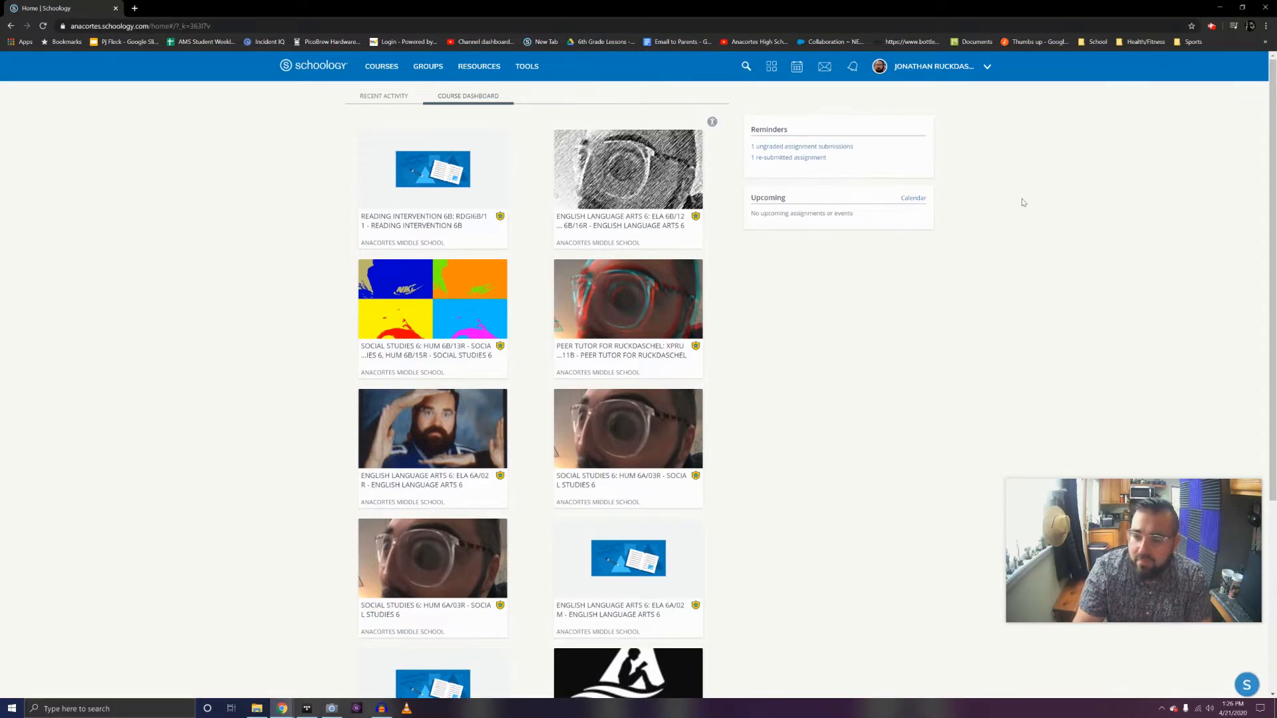
{"action": "mouse_move", "coordinate": [880, 346]}
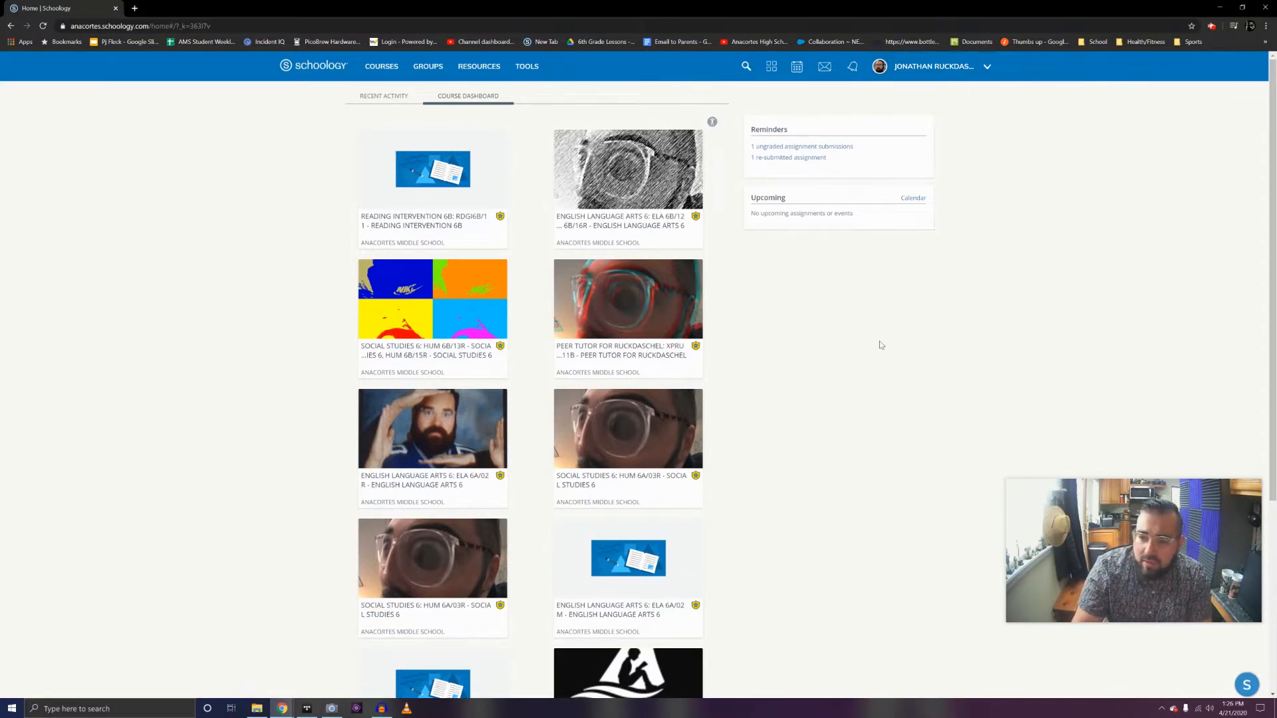
{"action": "mouse_move", "coordinate": [944, 192]}
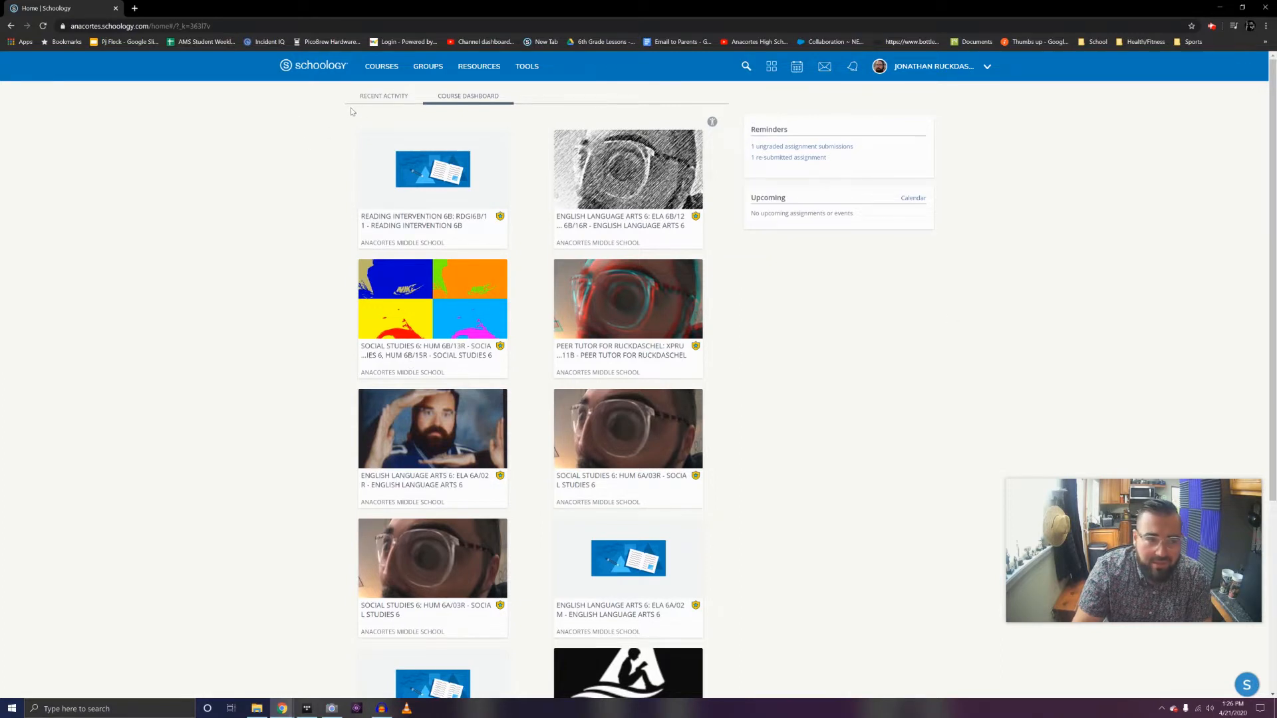
{"action": "mouse_move", "coordinate": [312, 121]}
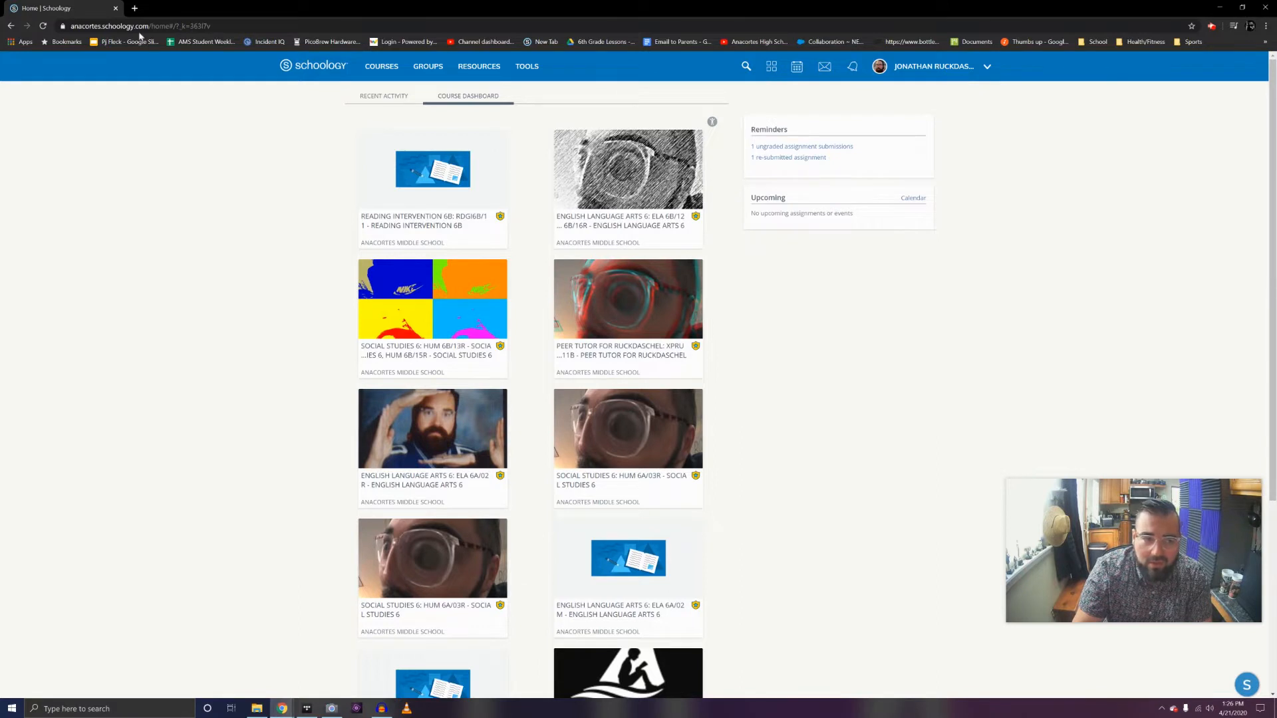
Go to the Account settings page from the name dropdown in the top bar
{"action": "left_click", "coordinate": [126, 27]}
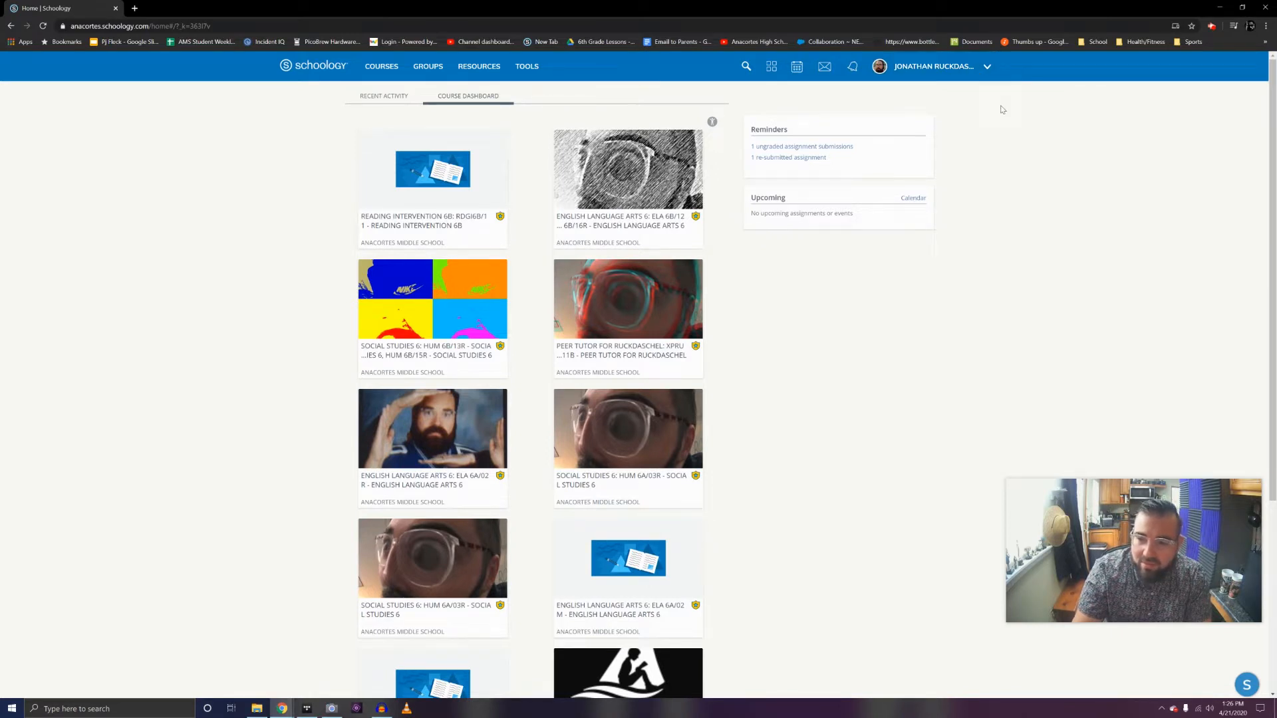
{"action": "mouse_move", "coordinate": [1002, 93]}
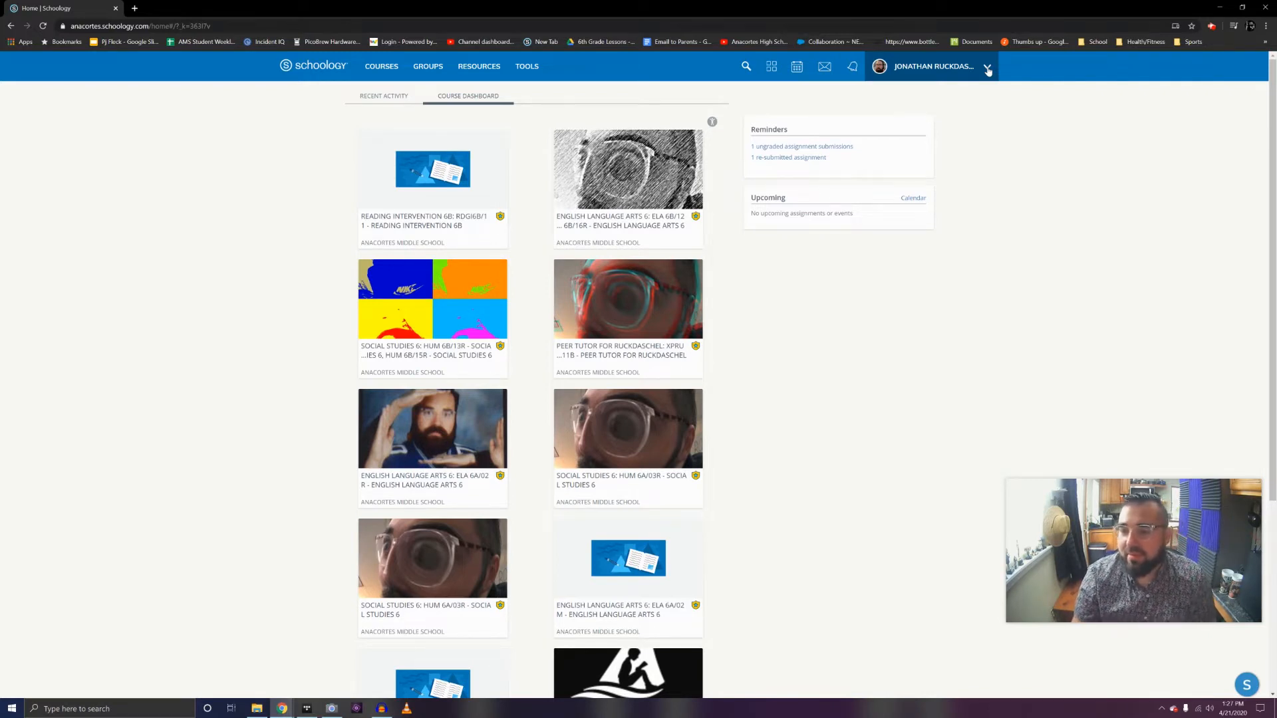
{"action": "left_click", "coordinate": [986, 66]}
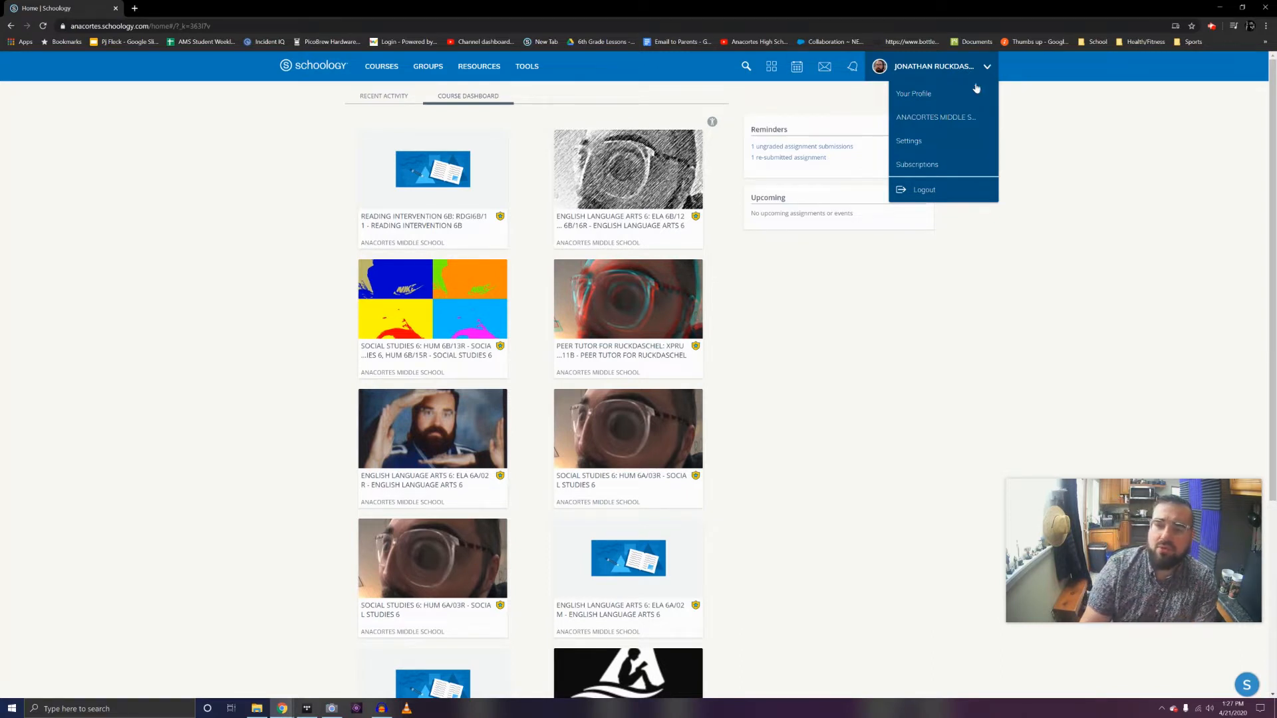
{"action": "mouse_move", "coordinate": [936, 144]}
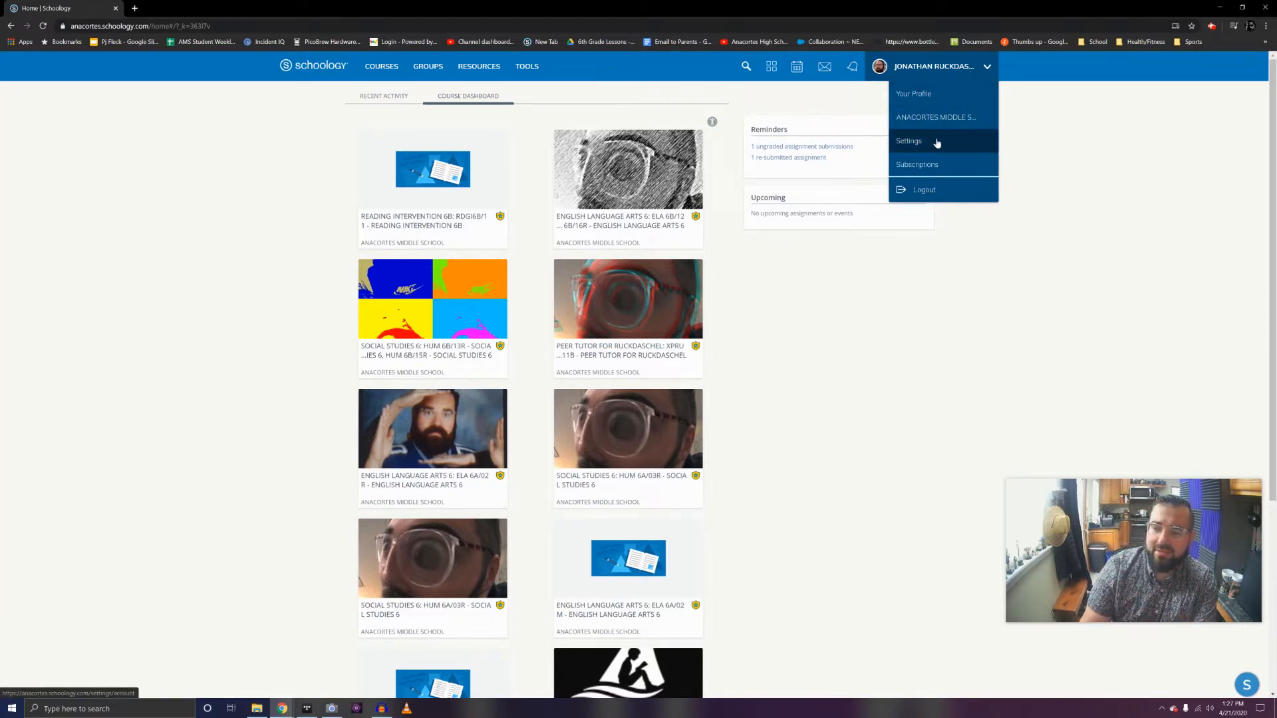
{"action": "left_click", "coordinate": [909, 141]}
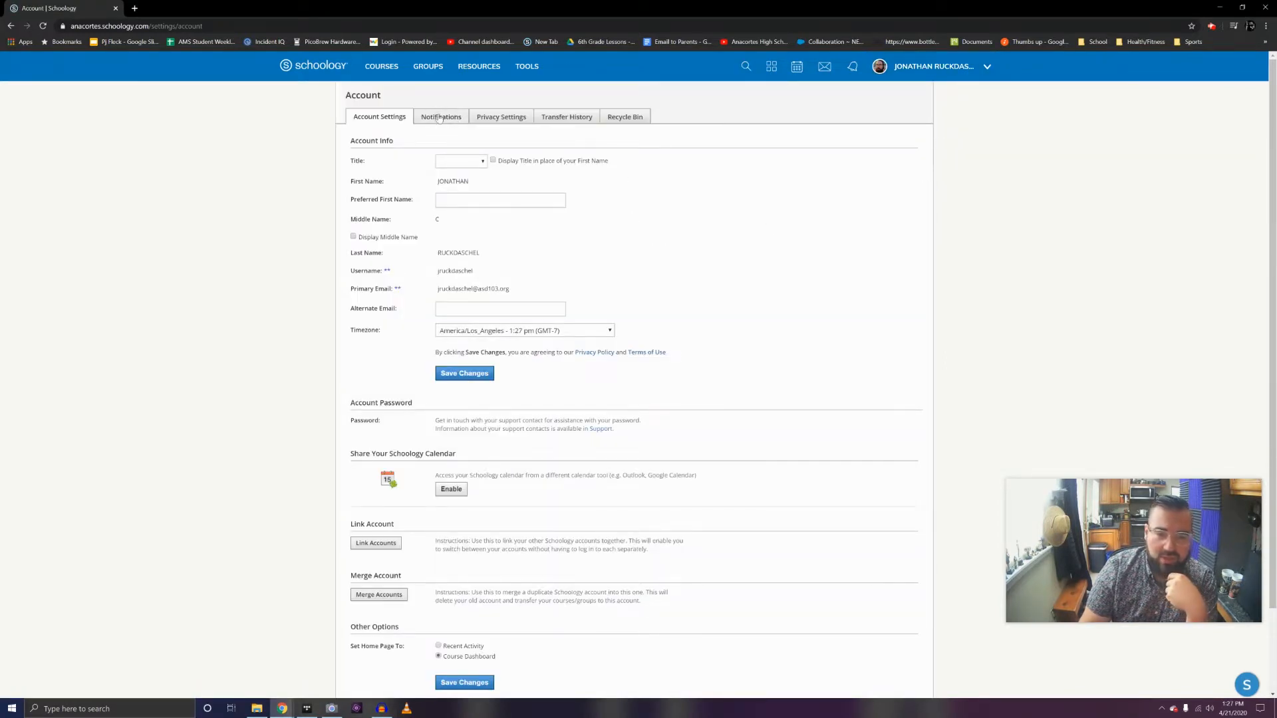
{"action": "mouse_move", "coordinate": [428, 121]}
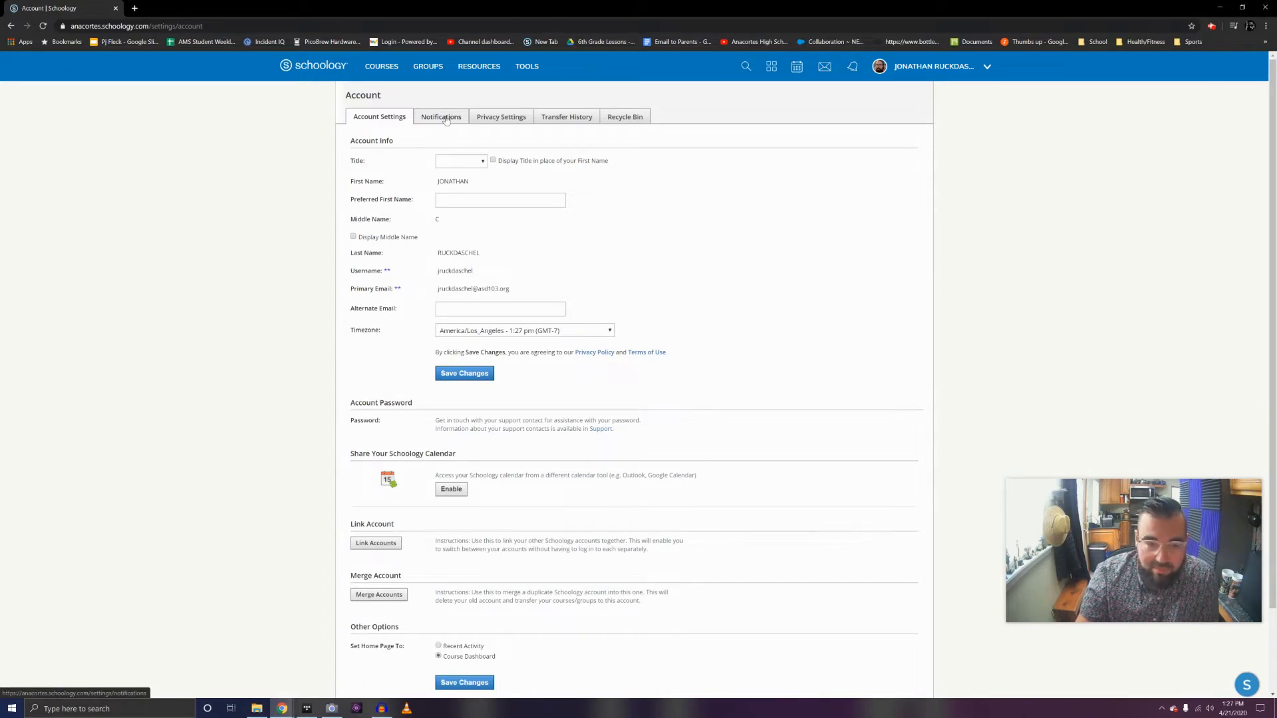
Switch to the Notifications settings and review the Academic, School Groups and other categories
{"action": "left_click", "coordinate": [440, 117]}
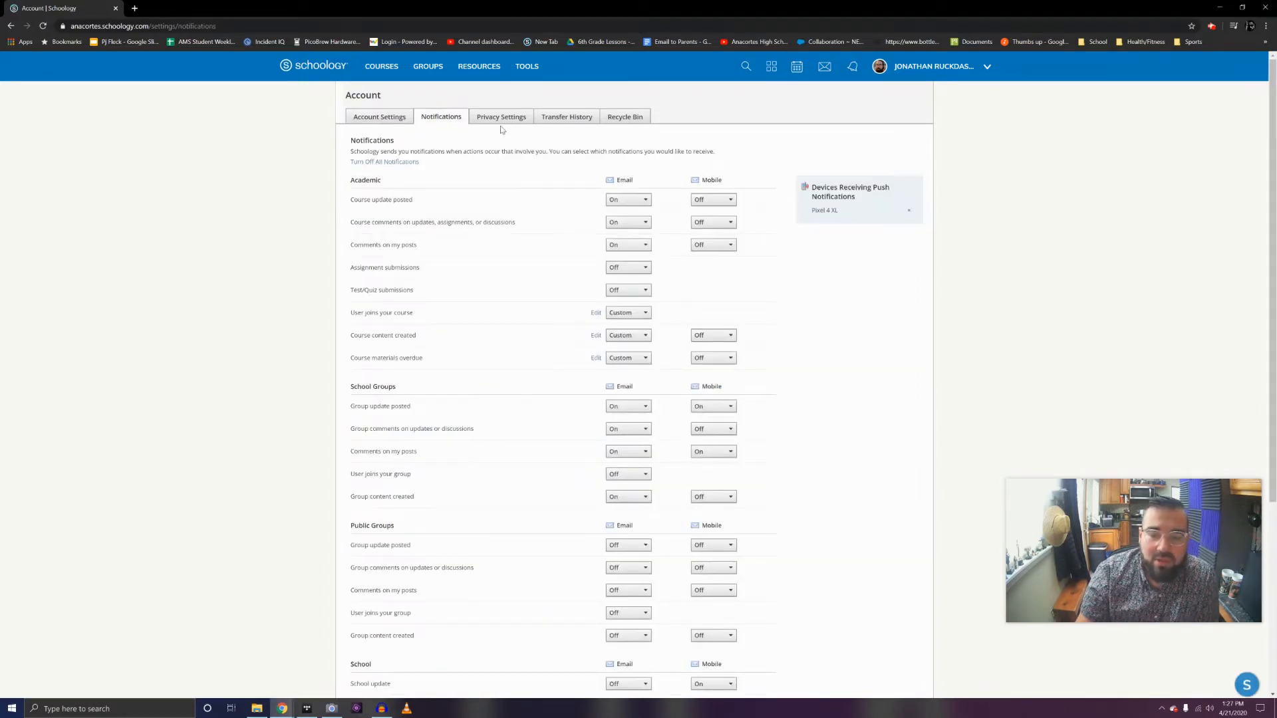
{"action": "scroll", "scroll_direction": "down", "scroll_amount": 3}
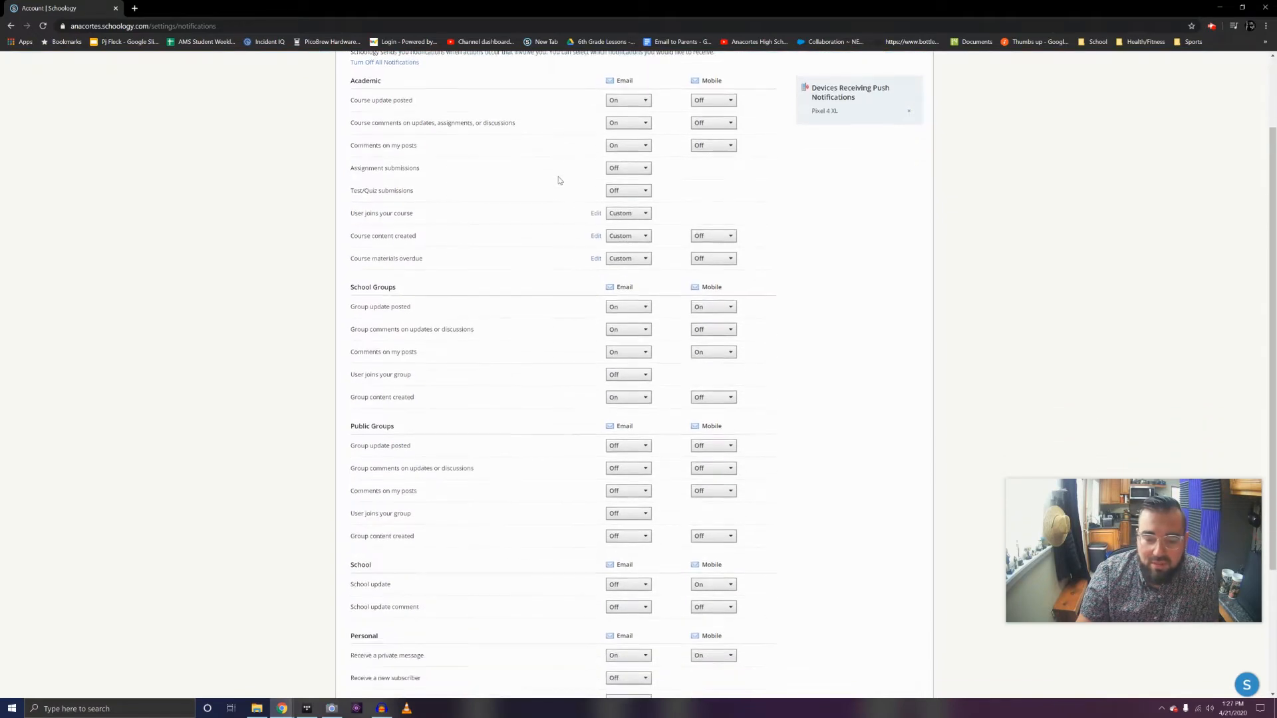
{"action": "scroll", "scroll_direction": "down", "scroll_amount": 3}
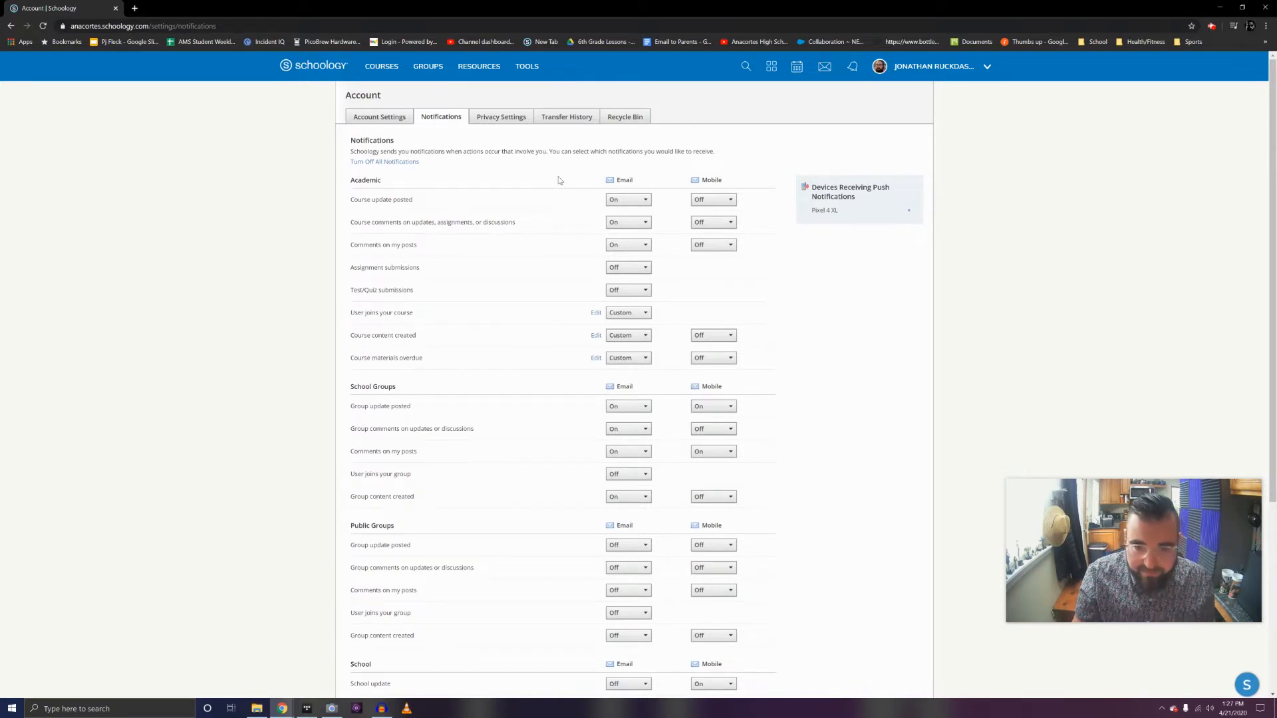
{"action": "mouse_move", "coordinate": [548, 197]}
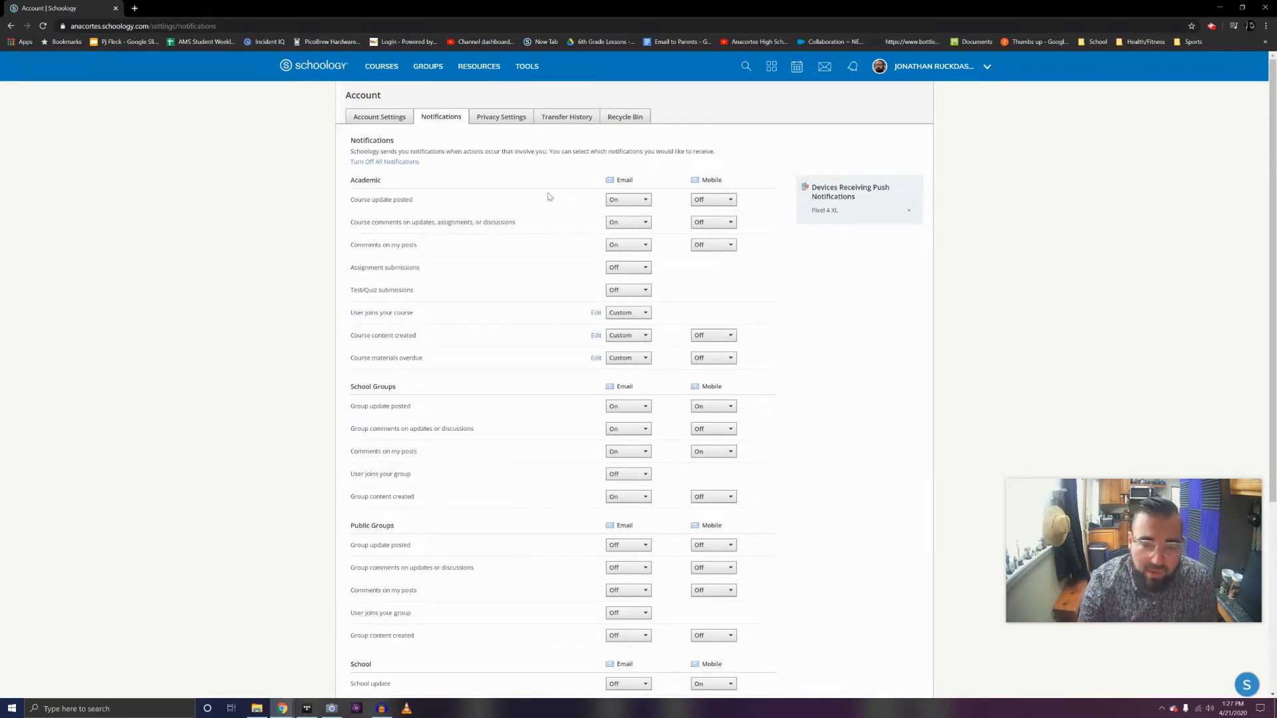
{"action": "double_click", "coordinate": [364, 179]}
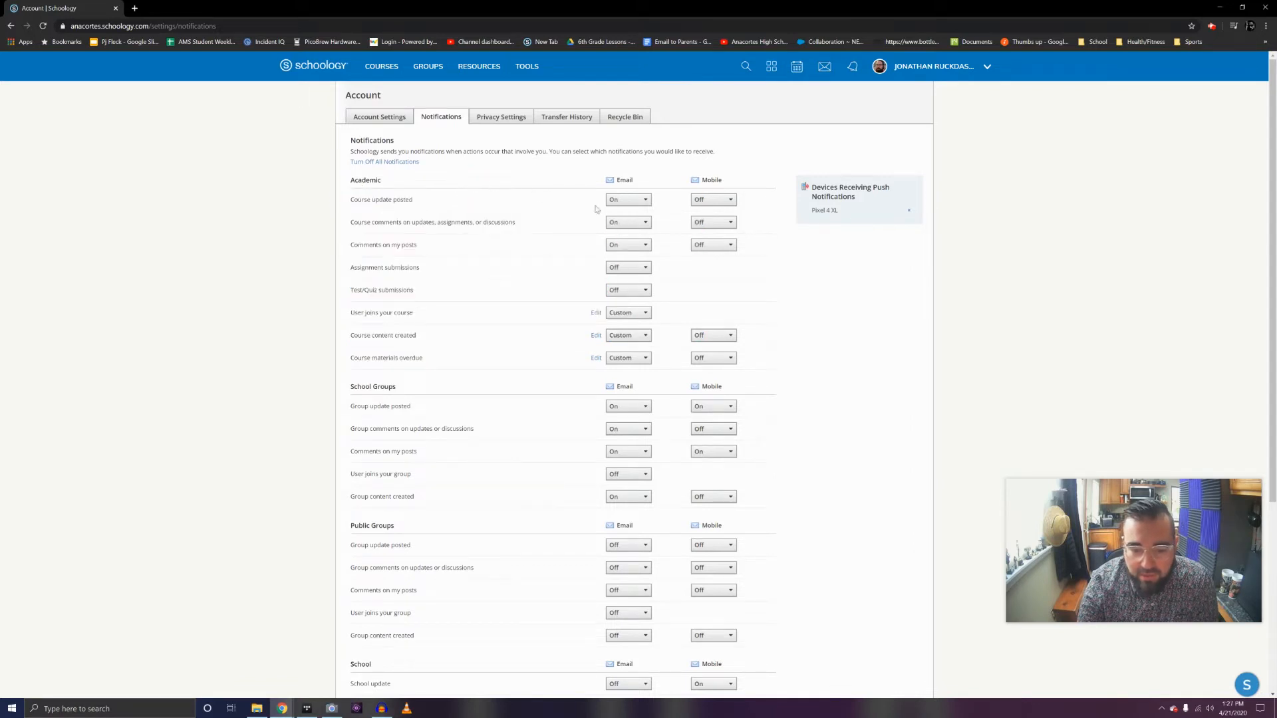
{"action": "left_click", "coordinate": [627, 267]}
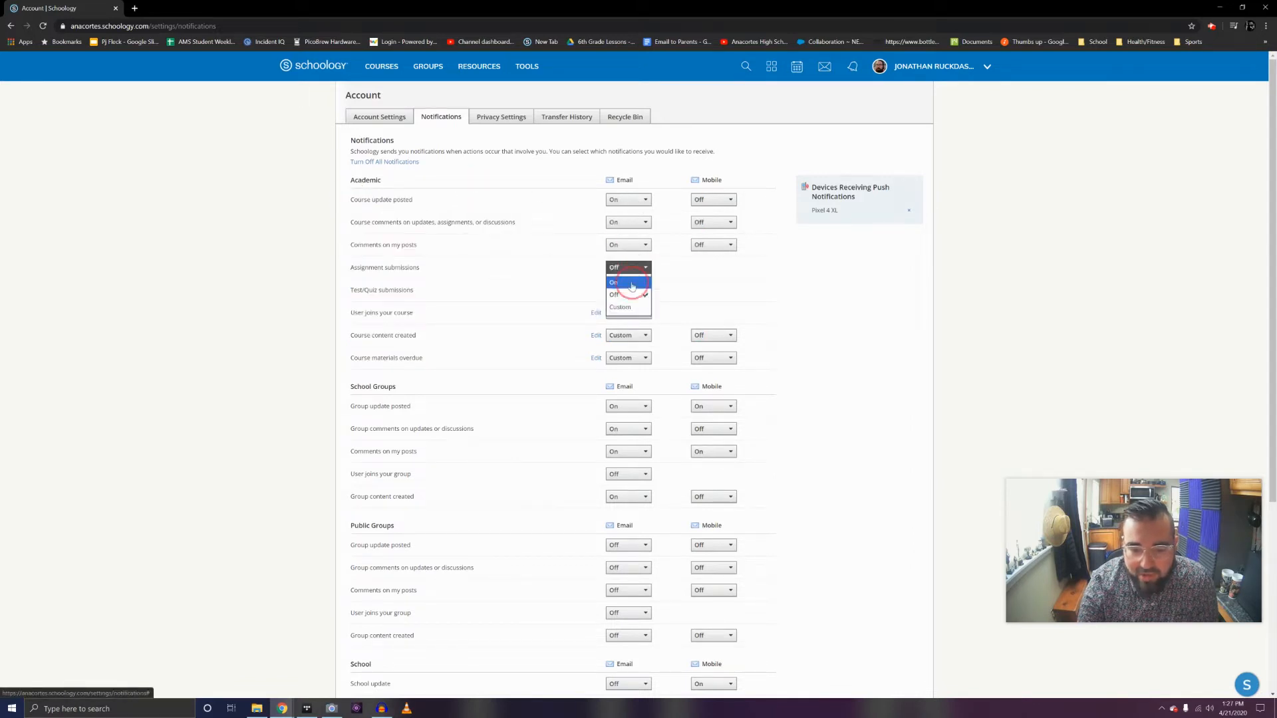
{"action": "left_click", "coordinate": [615, 282]}
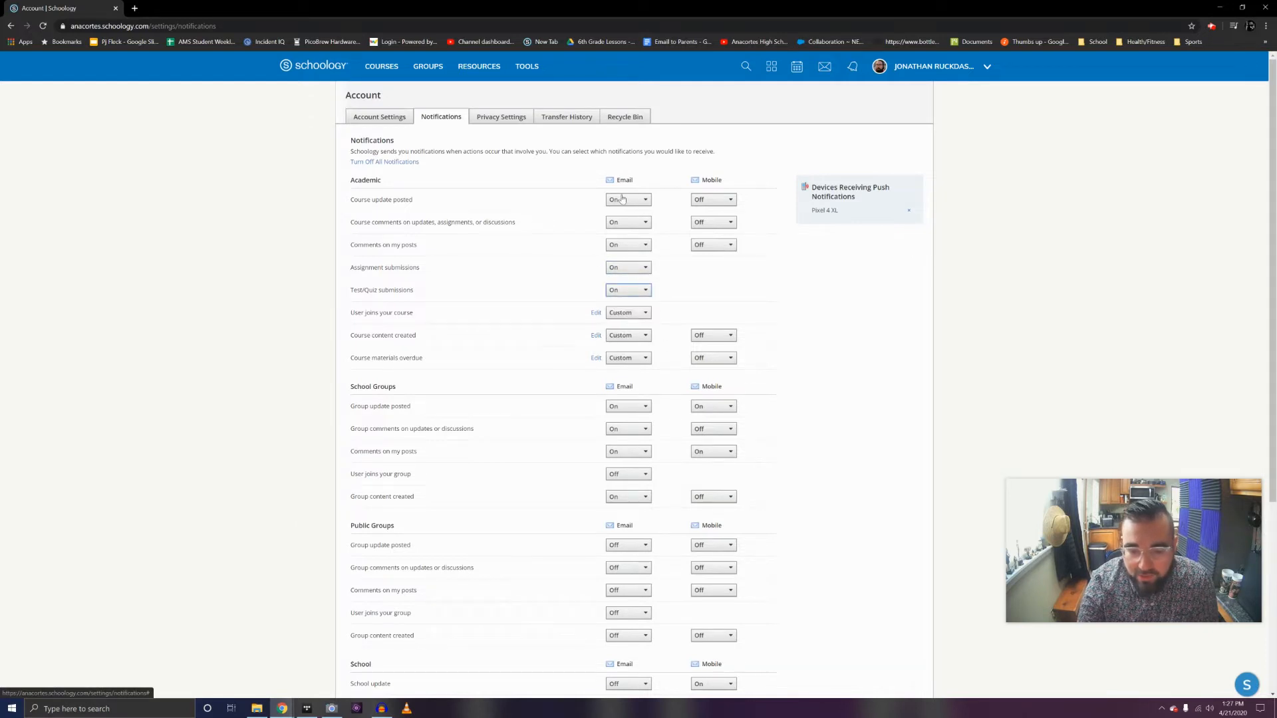
{"action": "left_click", "coordinate": [628, 290]}
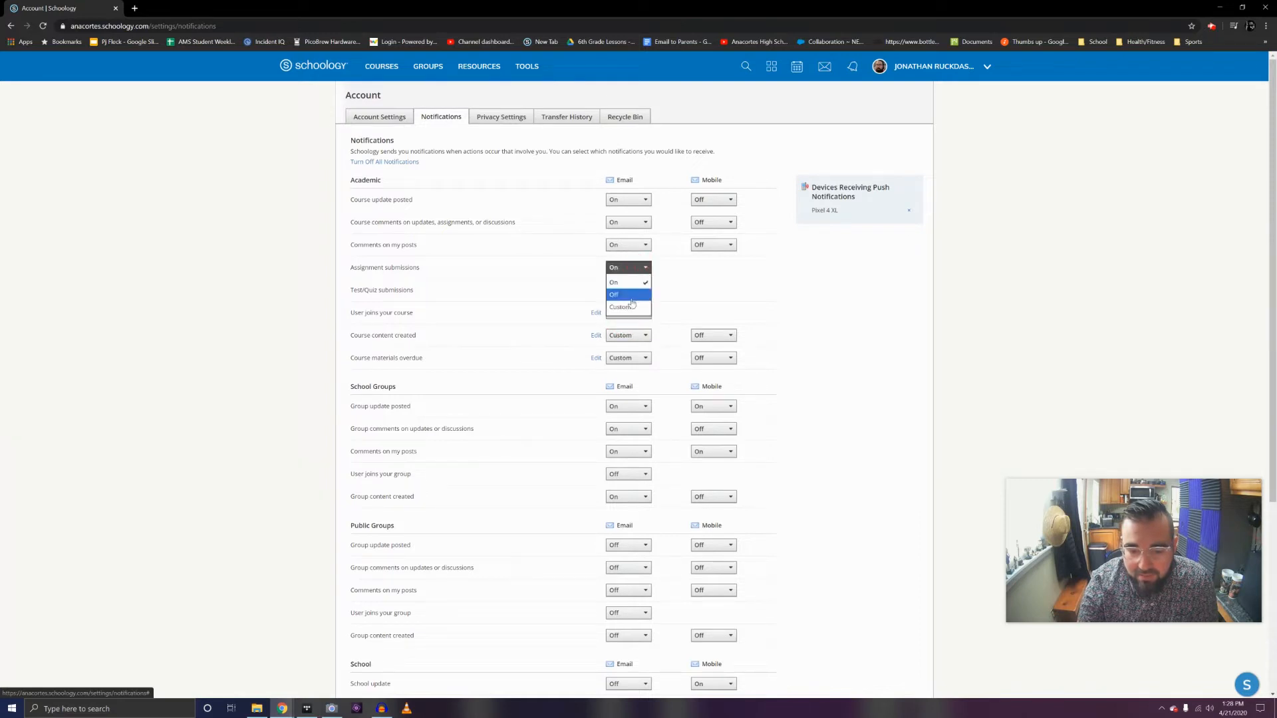
{"action": "left_click", "coordinate": [620, 294]}
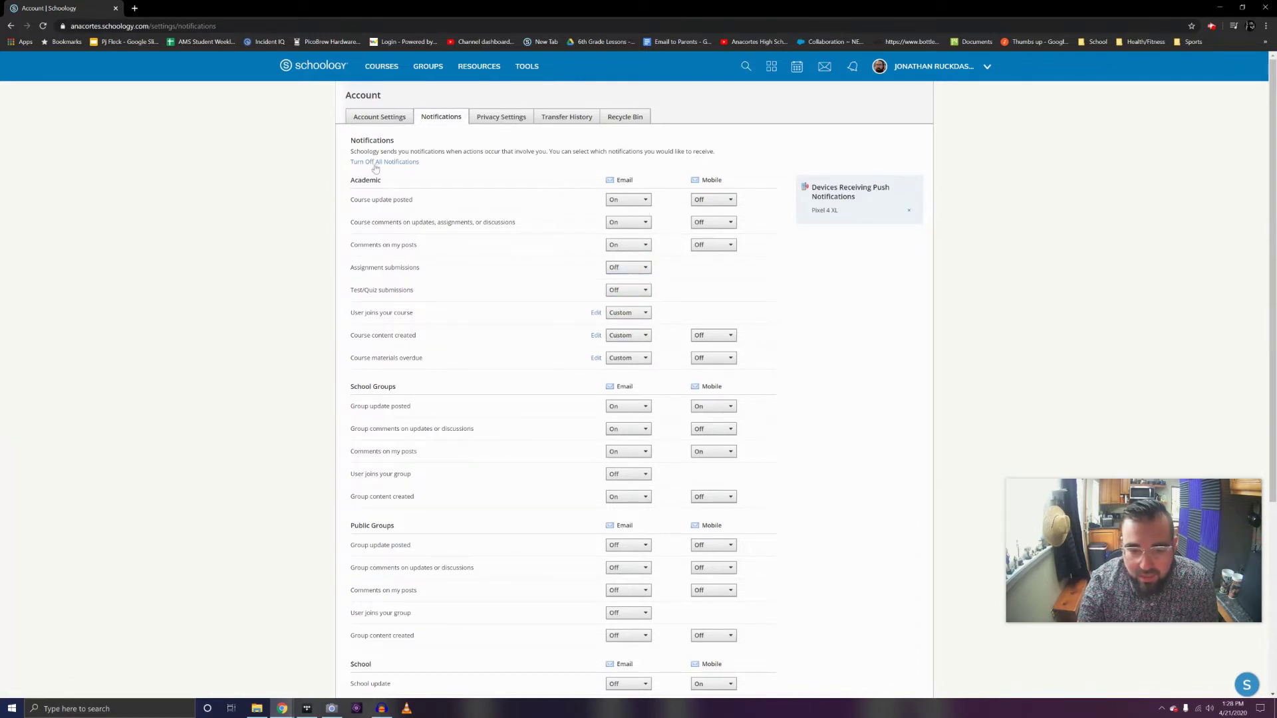
{"action": "mouse_move", "coordinate": [258, 194]}
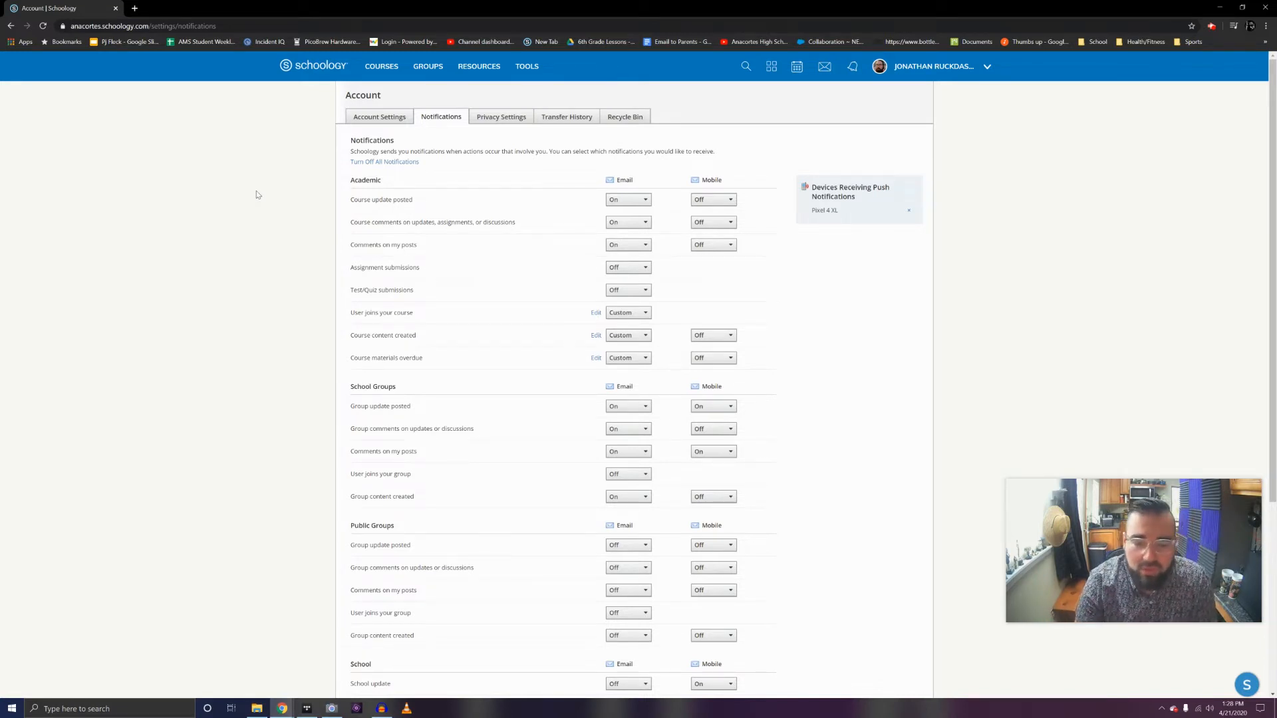
{"action": "mouse_move", "coordinate": [272, 161]}
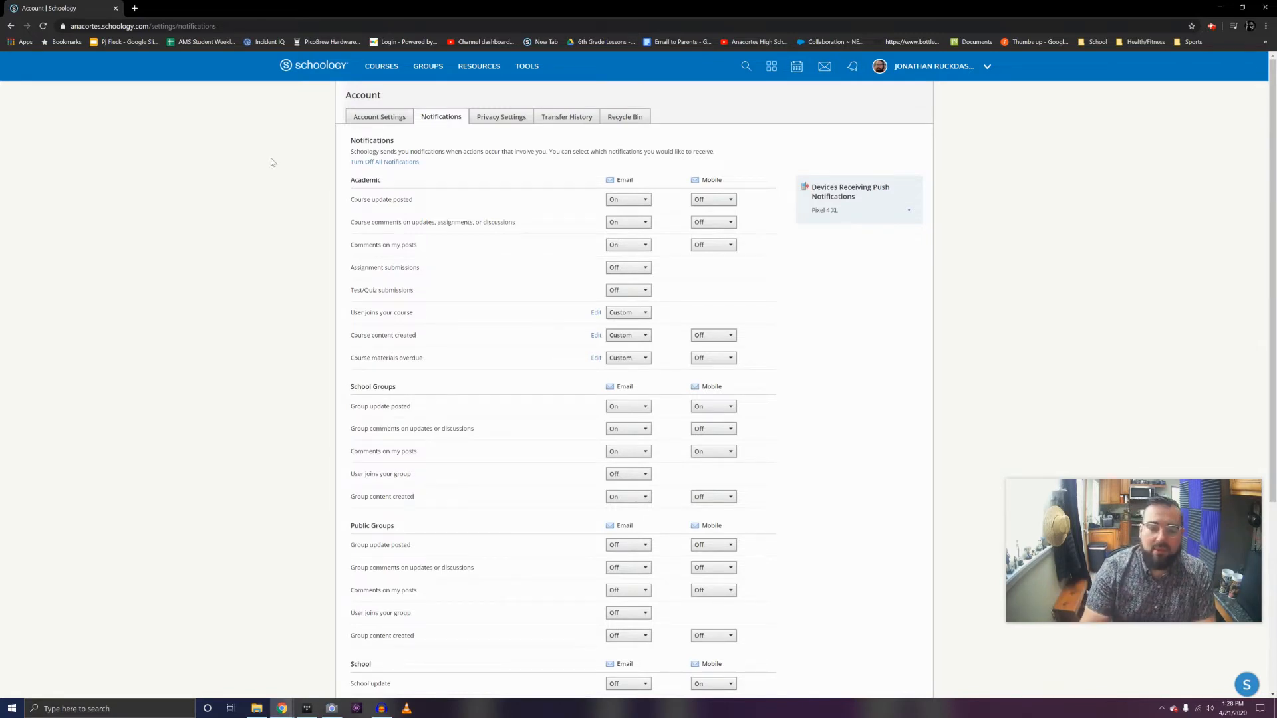
Save the notification preferences with Academic email notifications turned On
{"action": "scroll", "scroll_direction": "down", "scroll_amount": 3}
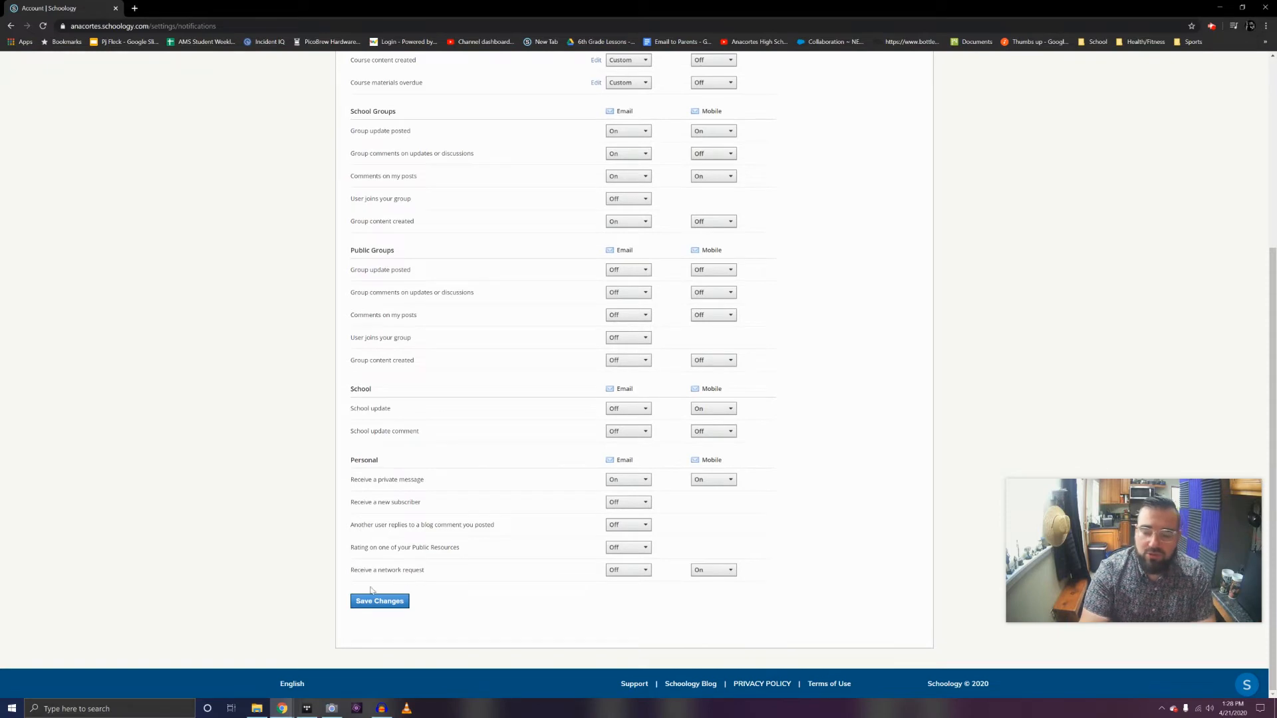
{"action": "mouse_move", "coordinate": [370, 621]}
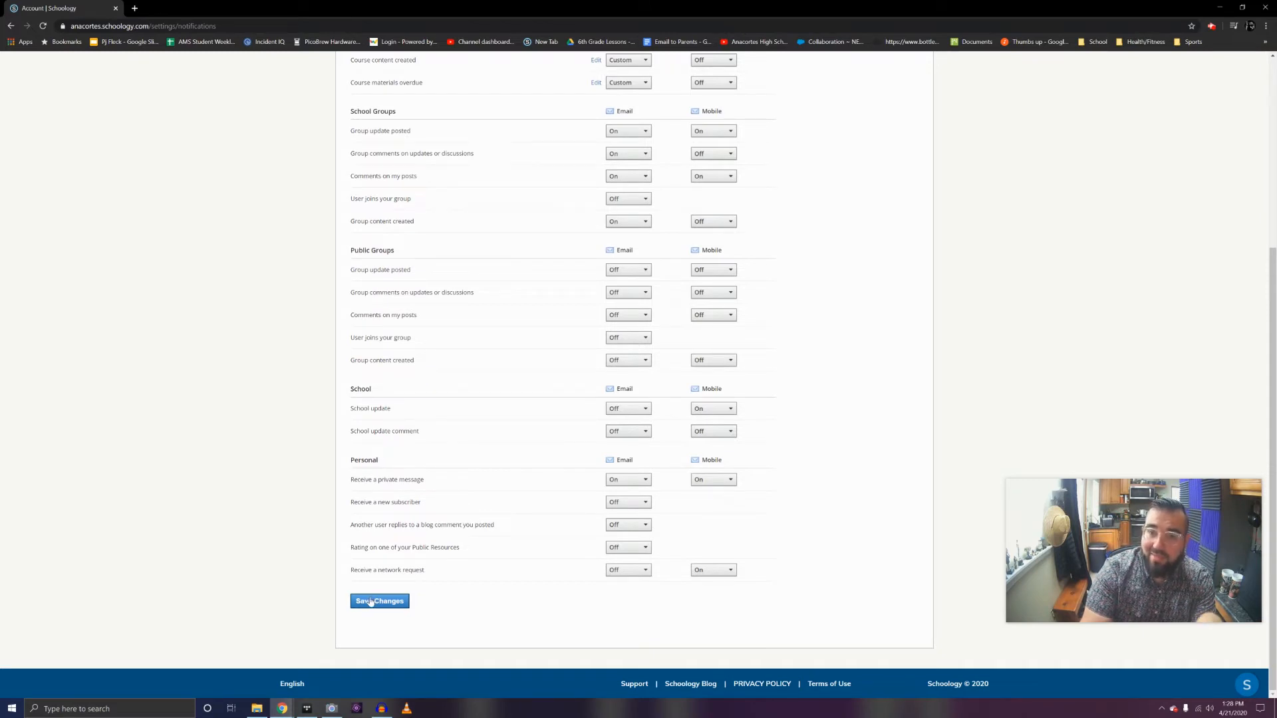
{"action": "left_click", "coordinate": [379, 600]}
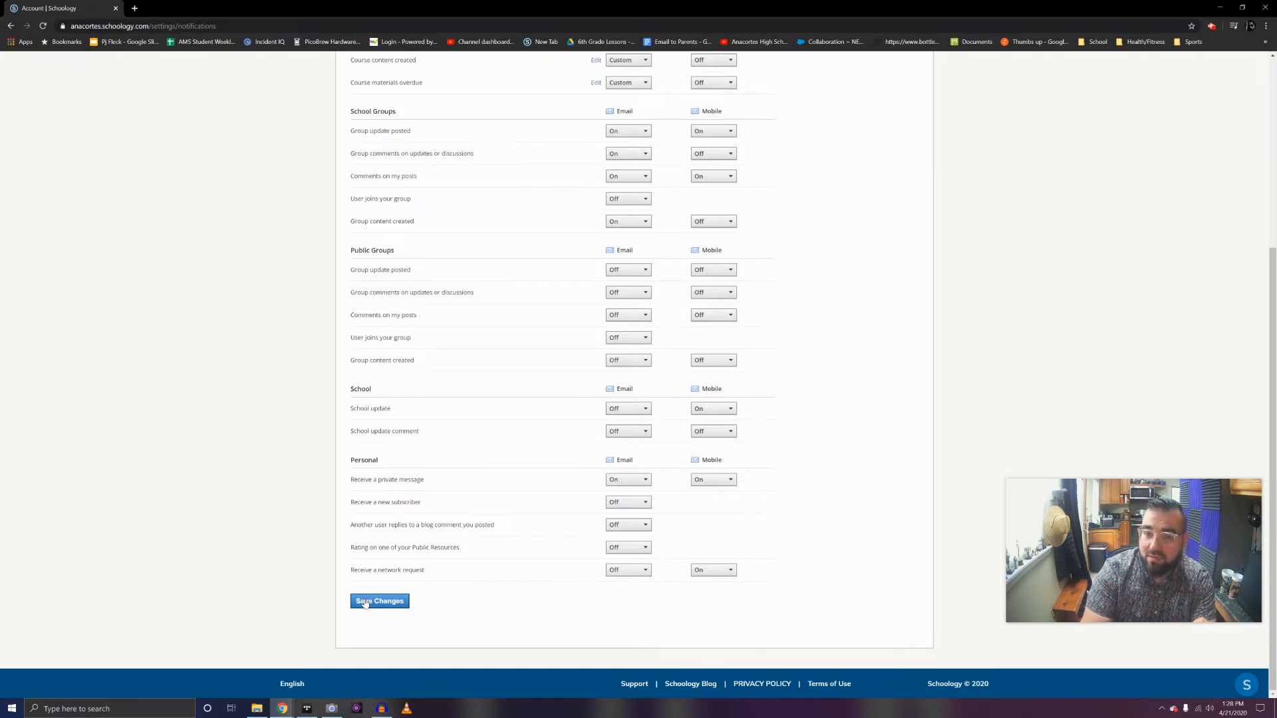
{"action": "mouse_move", "coordinate": [352, 610]}
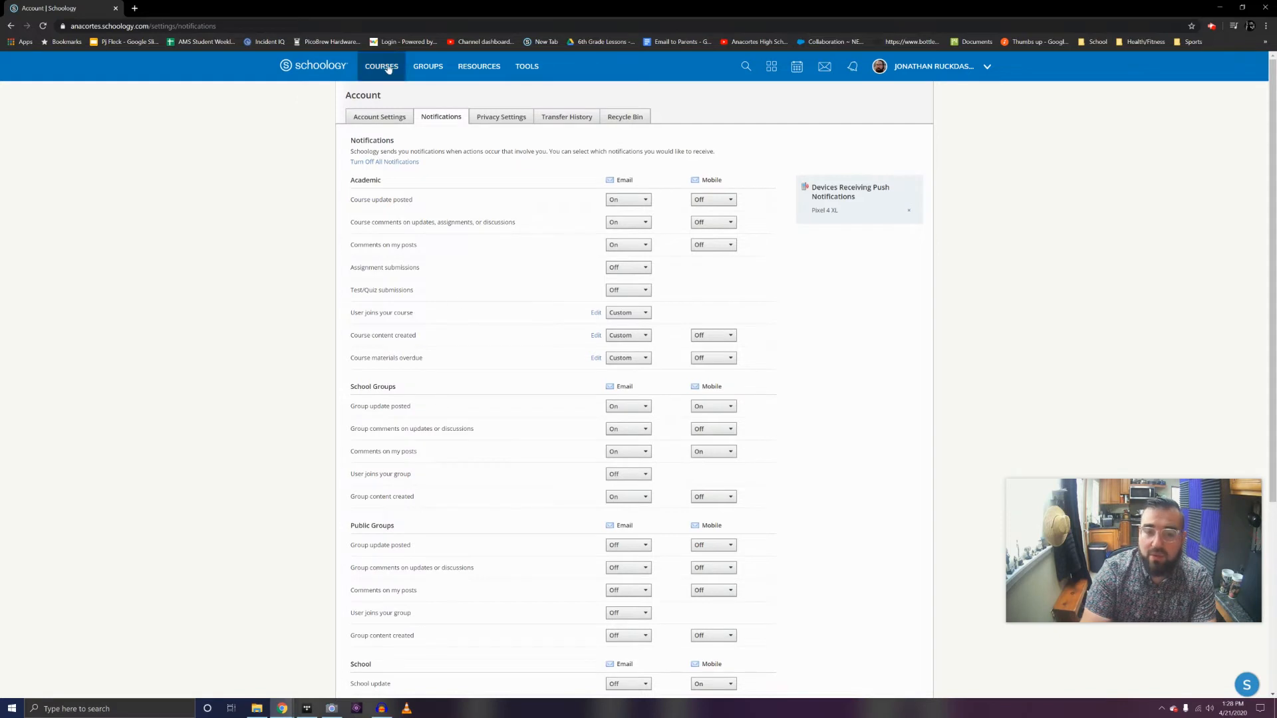
{"action": "left_click", "coordinate": [380, 66]}
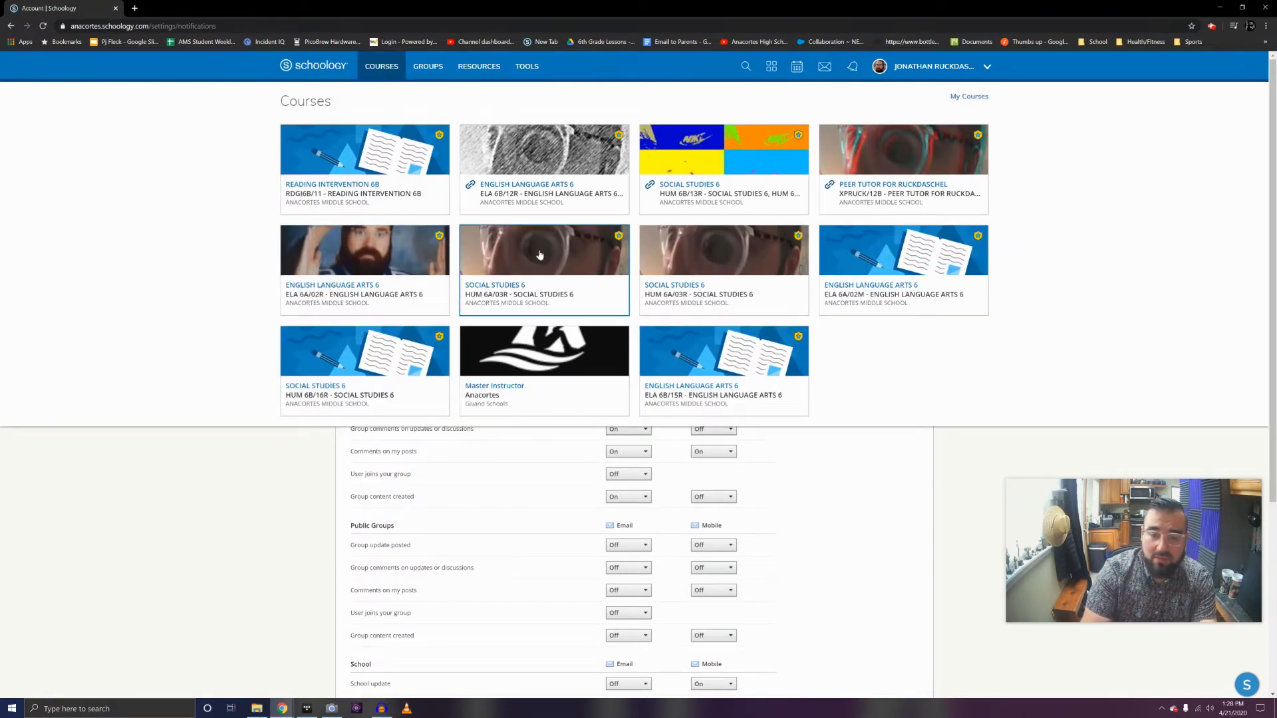
{"action": "mouse_move", "coordinate": [184, 250]}
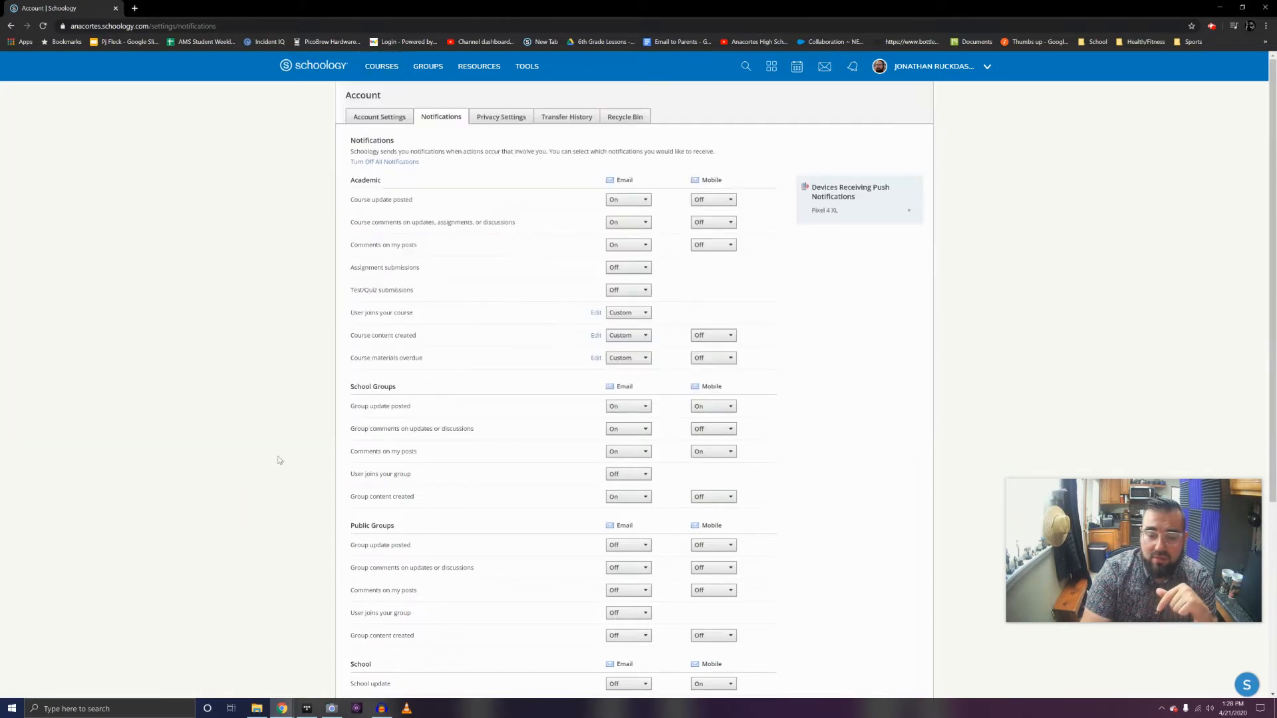
{"action": "mouse_move", "coordinate": [314, 393]}
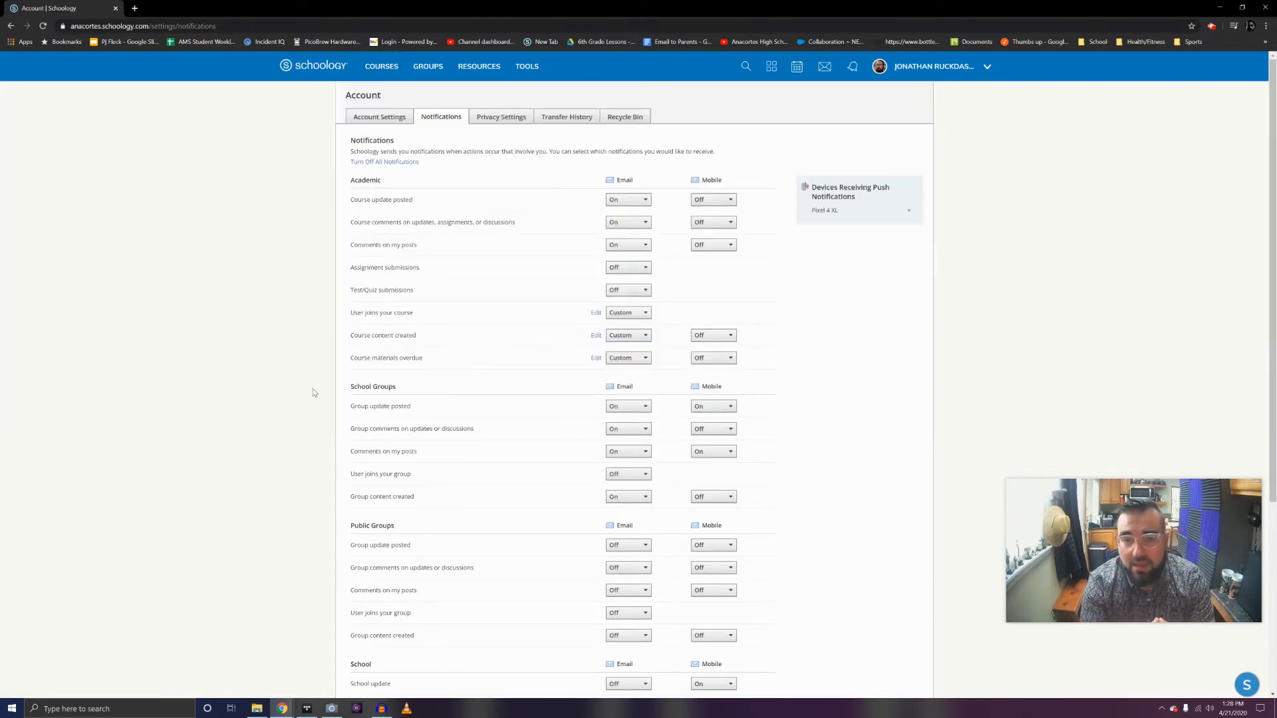